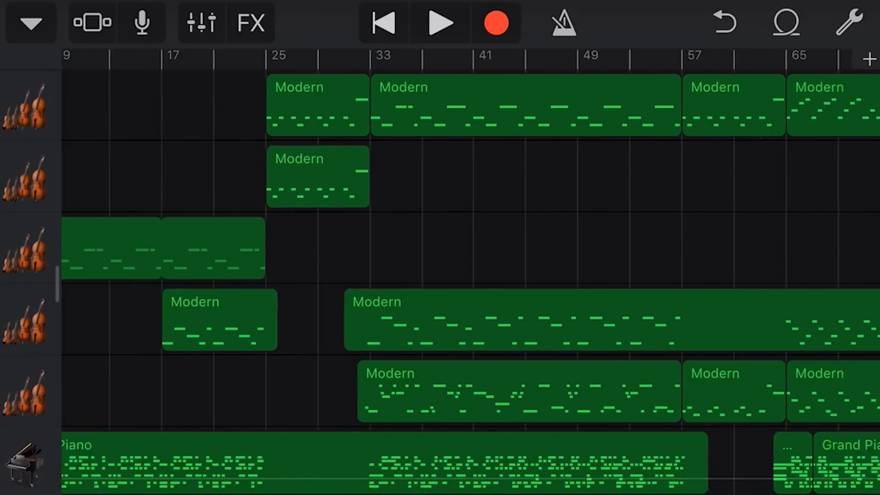
# Scroll across the arrangement and down through the string, piano and audio recorder tracks
pyautogui.hscroll(-3)
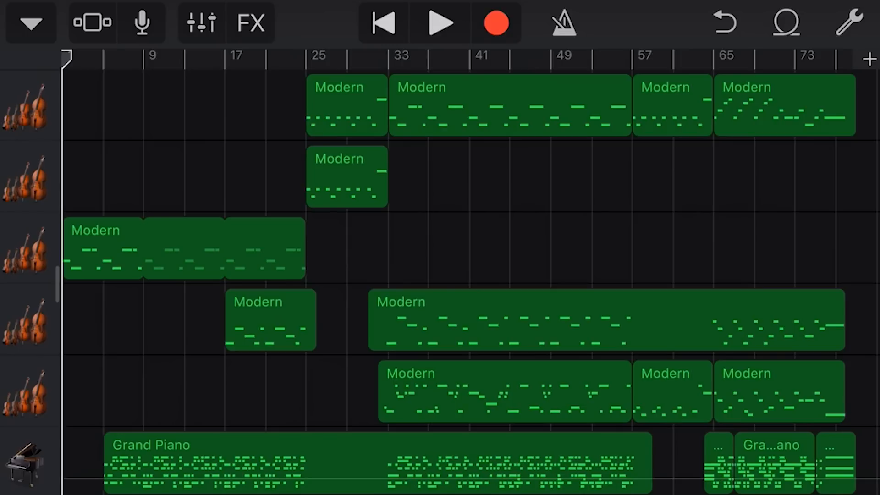
pyautogui.scroll(-3)
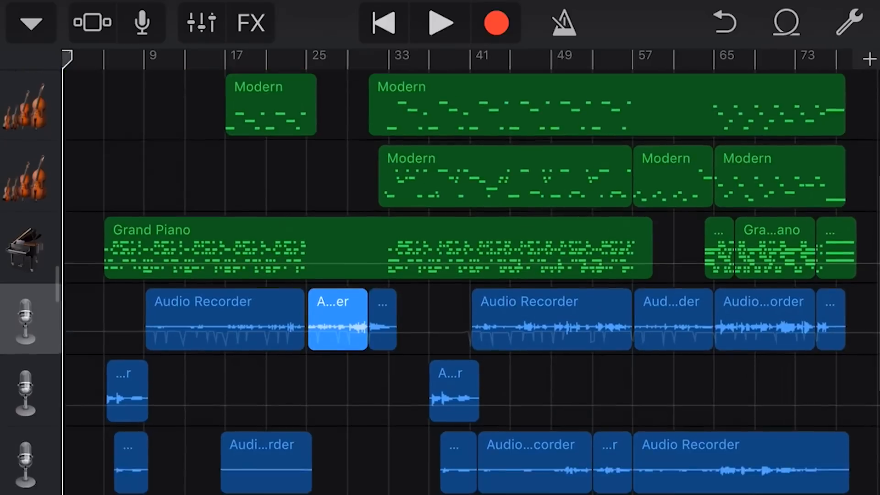
pyautogui.scroll(-3)
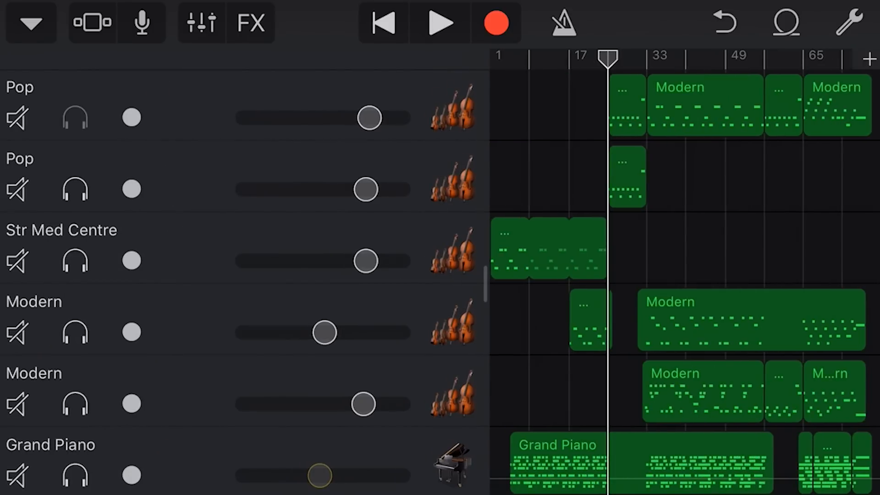
# Solo both Pop string tracks with the playhead near bar 24, then unsolo them and hide the headers
pyautogui.click(74, 118)
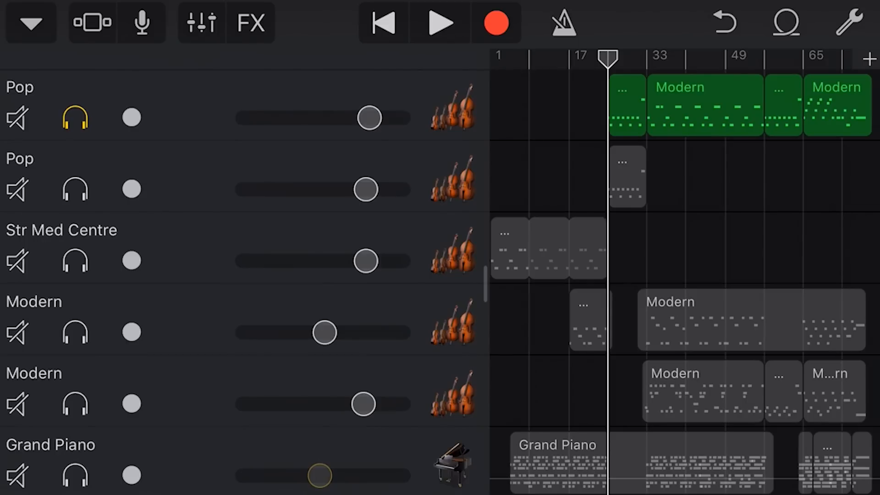
pyautogui.click(440, 23)
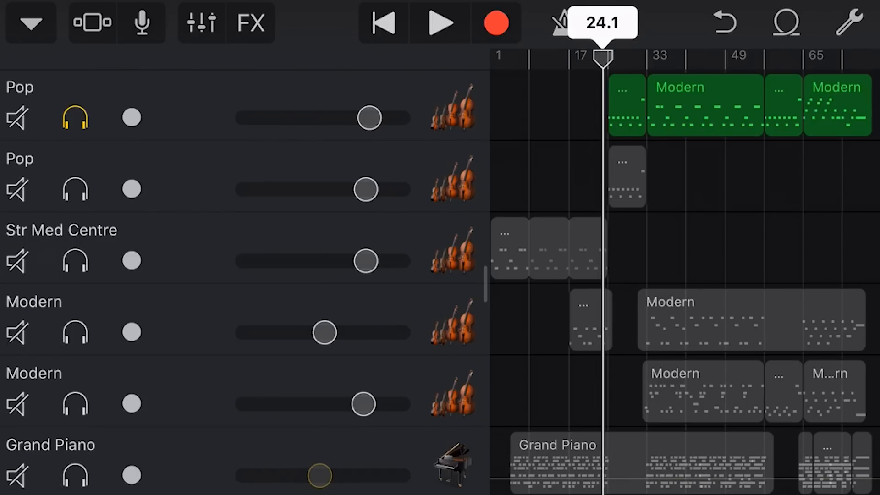
pyautogui.click(73, 189)
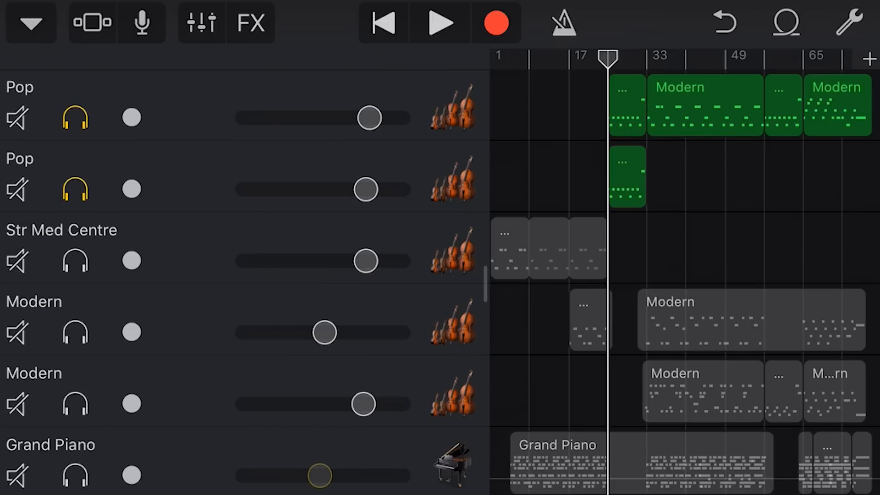
pyautogui.click(438, 23)
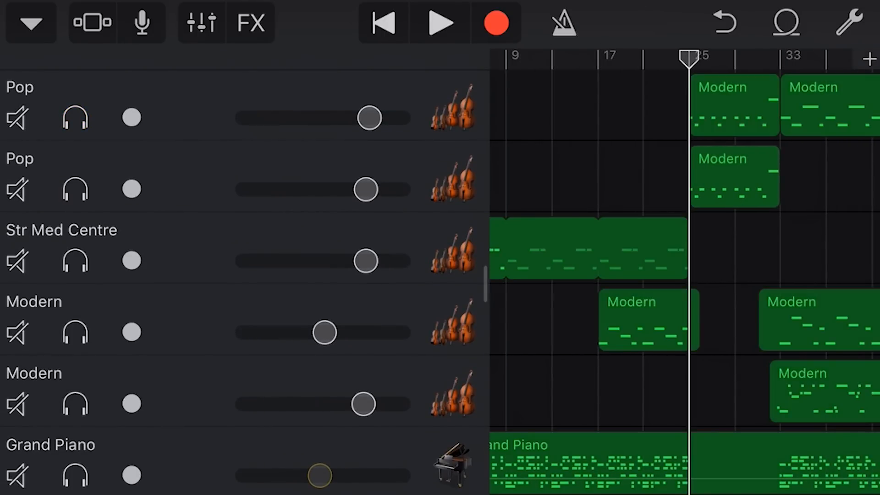
pyautogui.click(439, 23)
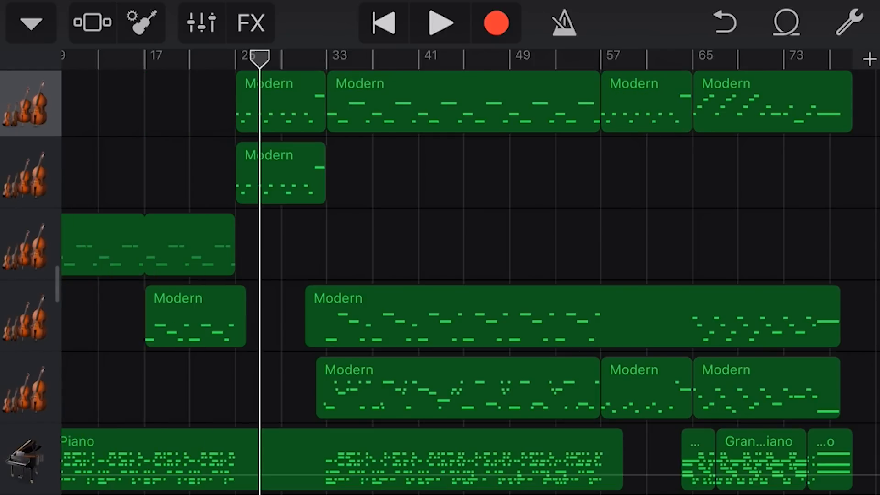
# Select the Pop regions at bars 25 and 57, then drag the playhead to bar 23.1
pyautogui.click(646, 102)
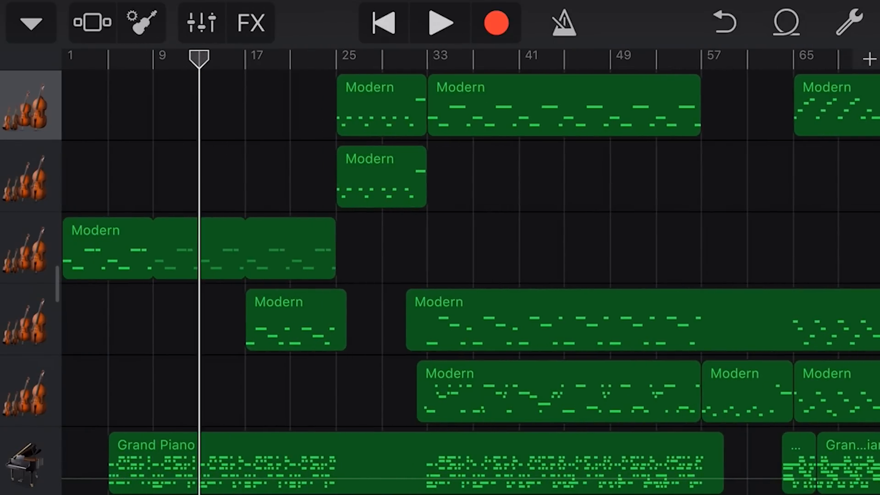
pyautogui.click(380, 105)
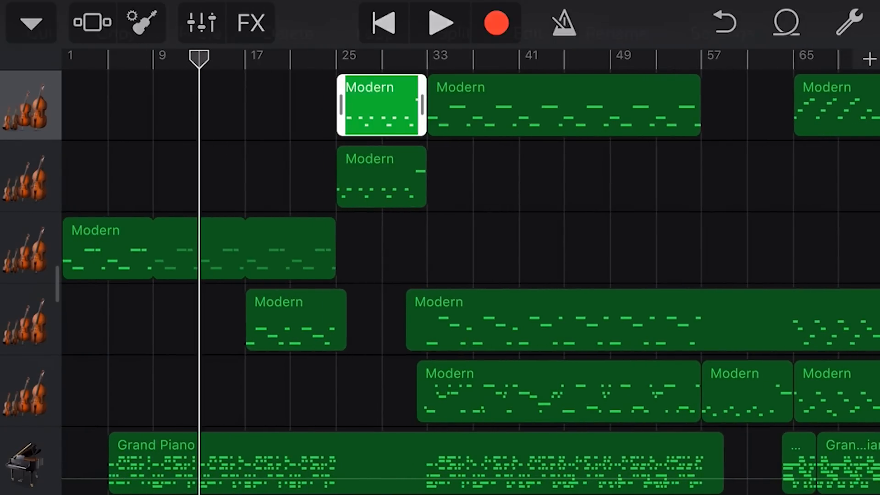
pyautogui.click(381, 105)
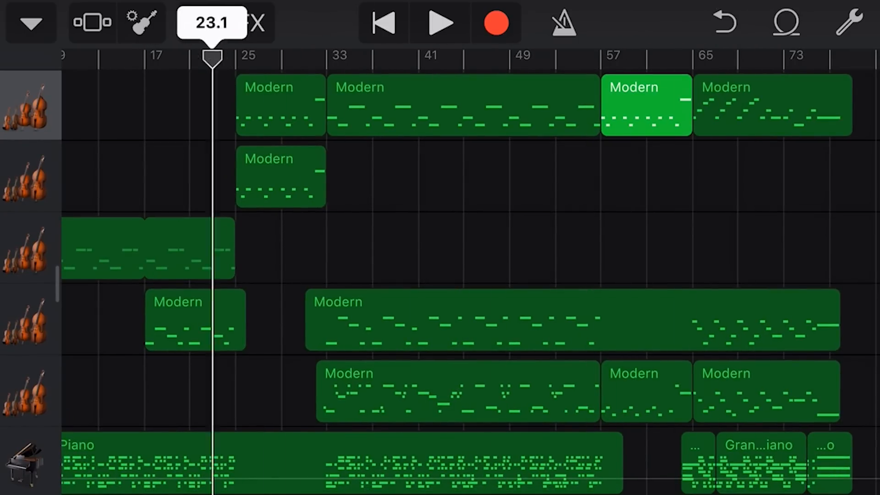
pyautogui.moveTo(212, 56); pyautogui.dragTo(236, 56)
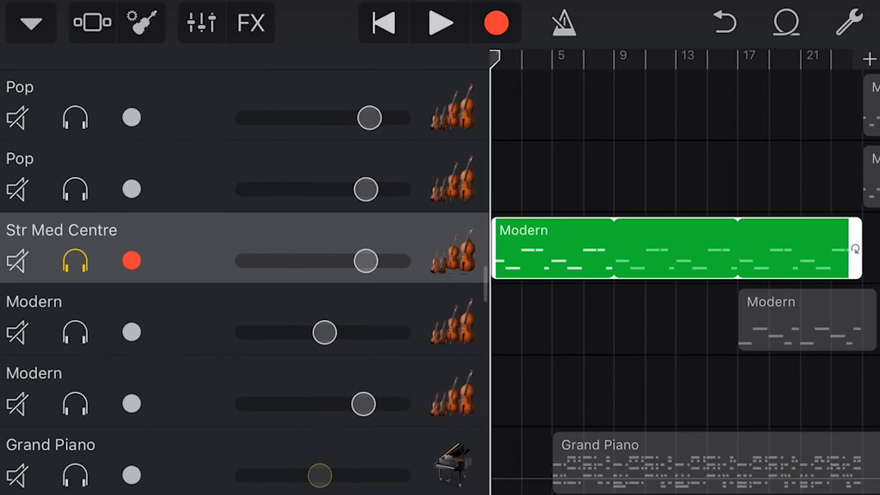
# Play the soloed Str Med Centre strings from the song start, then stop playback
pyautogui.click(439, 22)
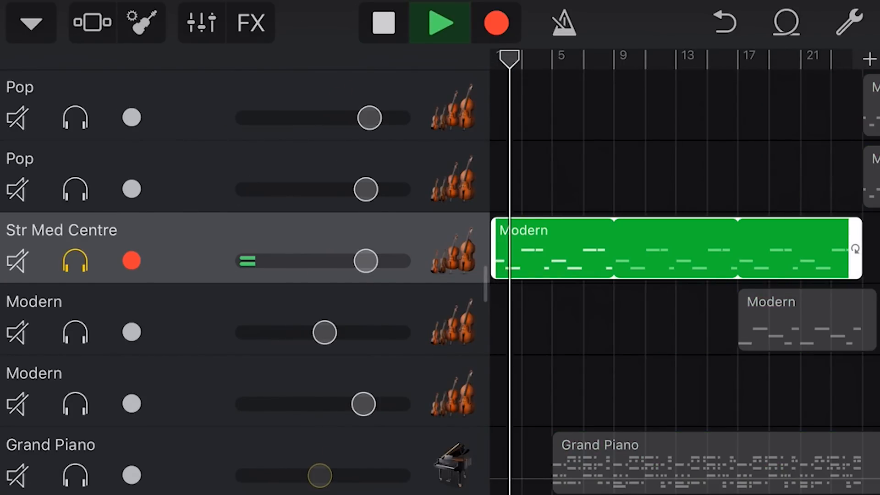
pyautogui.click(382, 23)
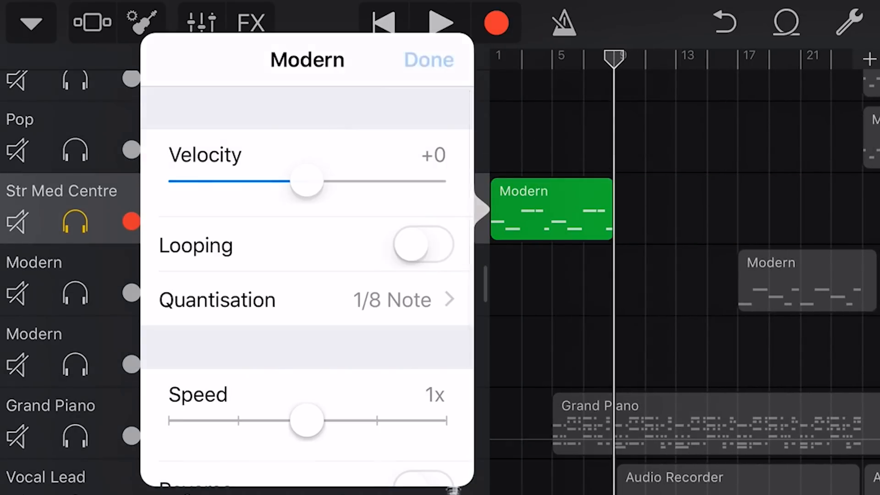
# Close the strings region settings with Looping off, then select the regions at bars 9 and 1
pyautogui.click(427, 59)
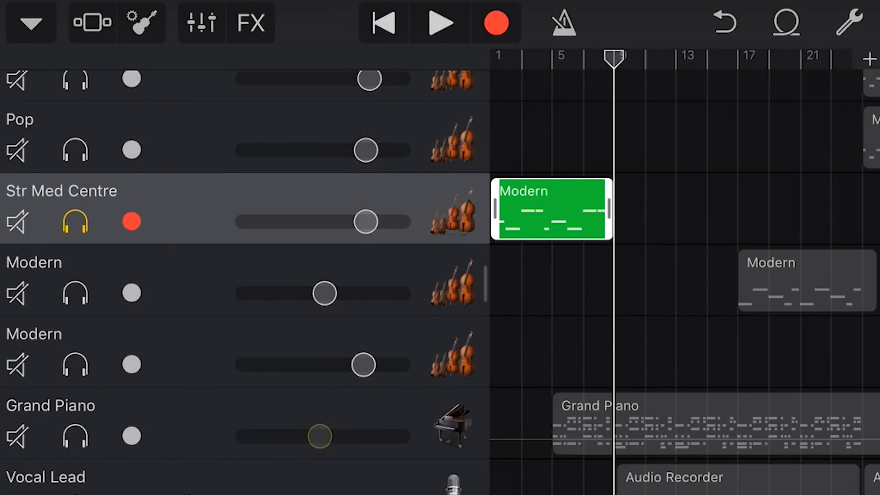
pyautogui.hscroll(3)
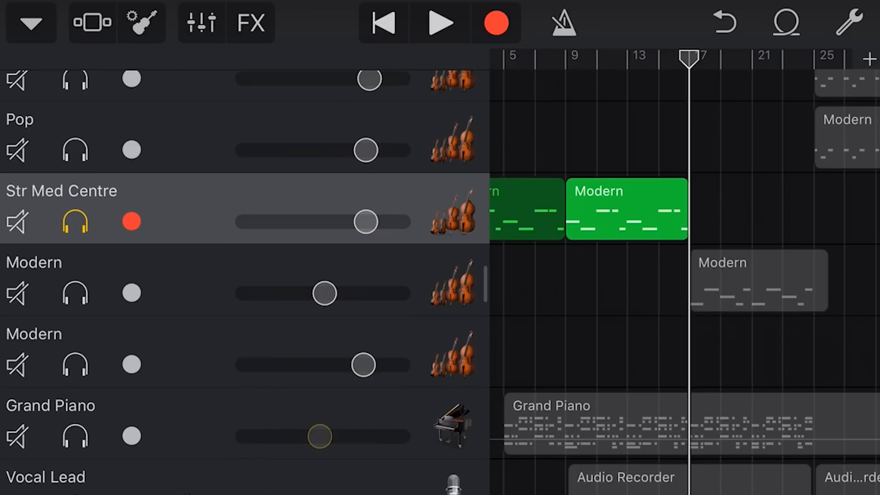
pyautogui.hscroll(3)
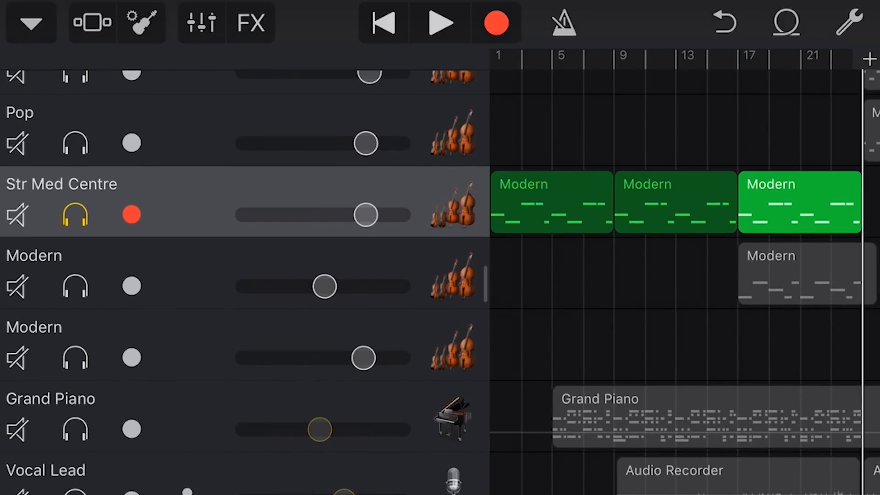
pyautogui.click(675, 203)
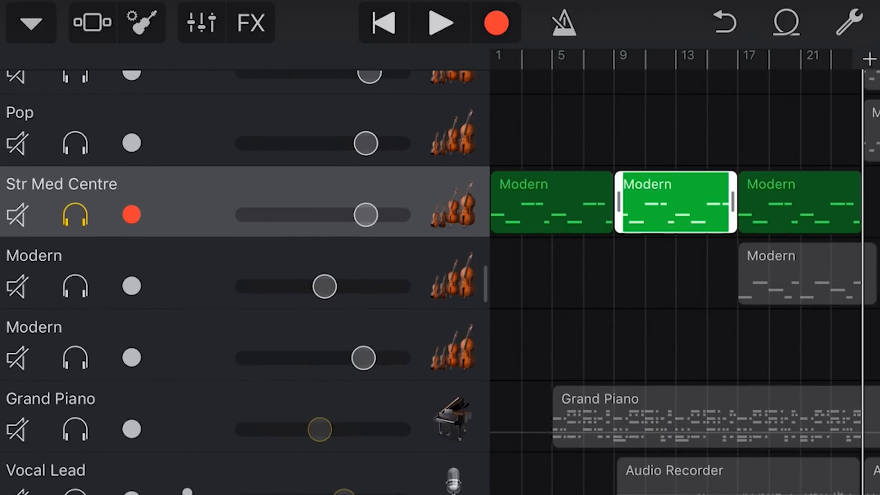
pyautogui.click(551, 202)
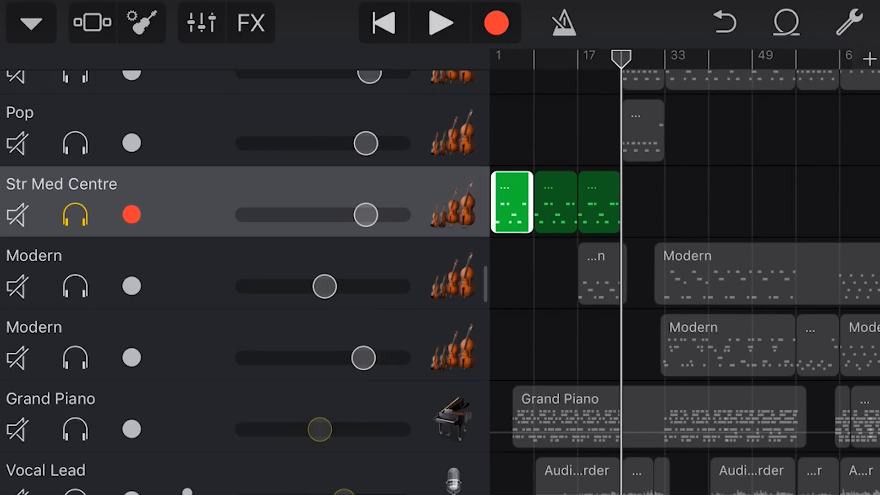
# Delete the strings regions at bars 9 and 17, then select the remaining region at bar 1
pyautogui.hscroll(3)
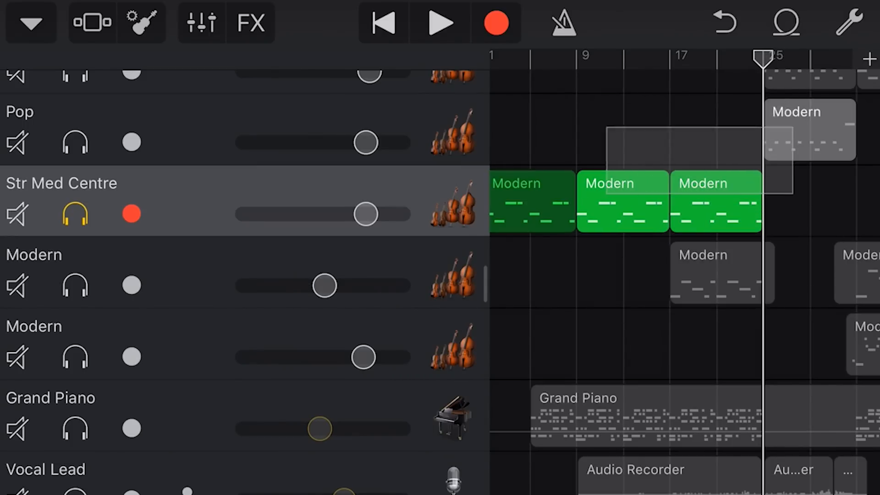
pyautogui.hscroll(3)
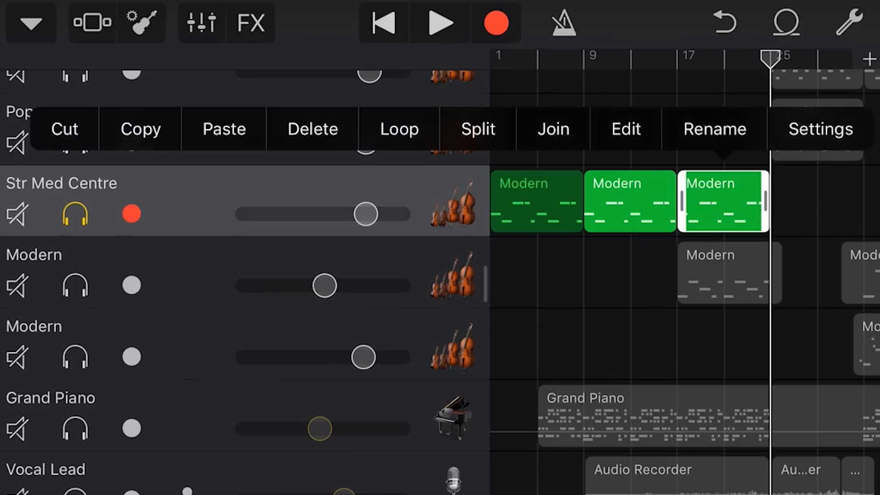
pyautogui.click(312, 129)
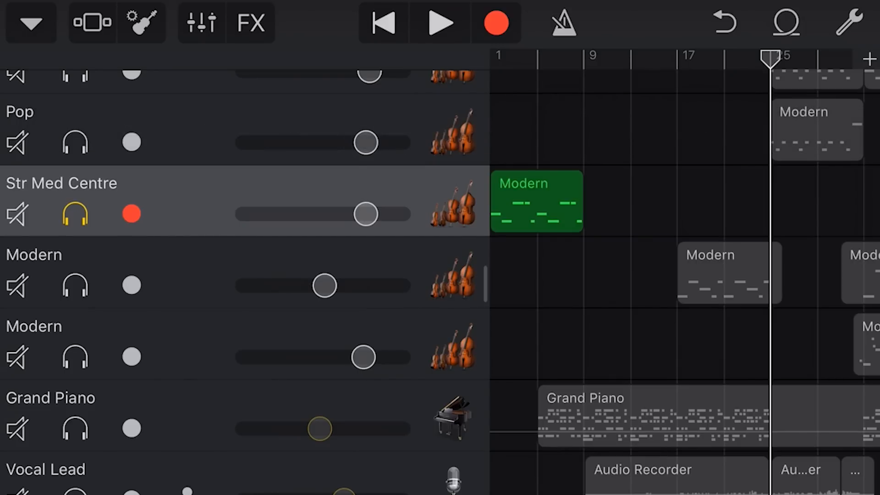
pyautogui.click(535, 201)
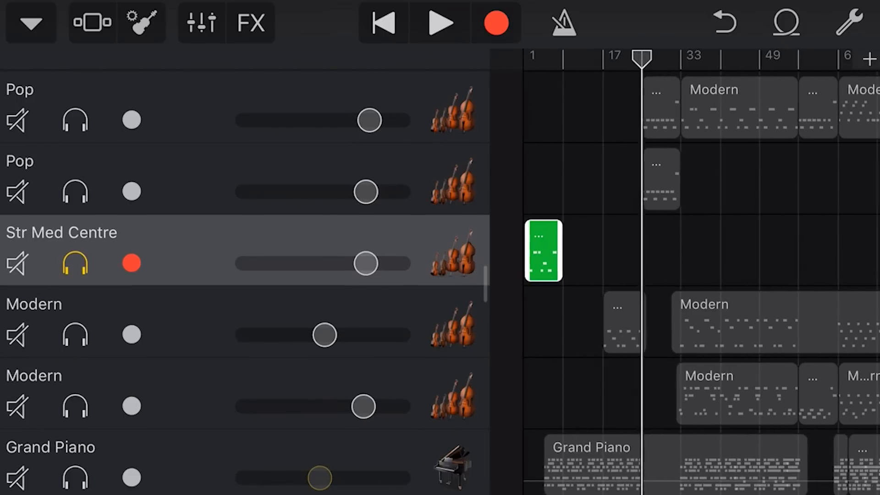
# Turn Looping back on for the Modern strings region so it repeats from bar 1
pyautogui.scroll(3)
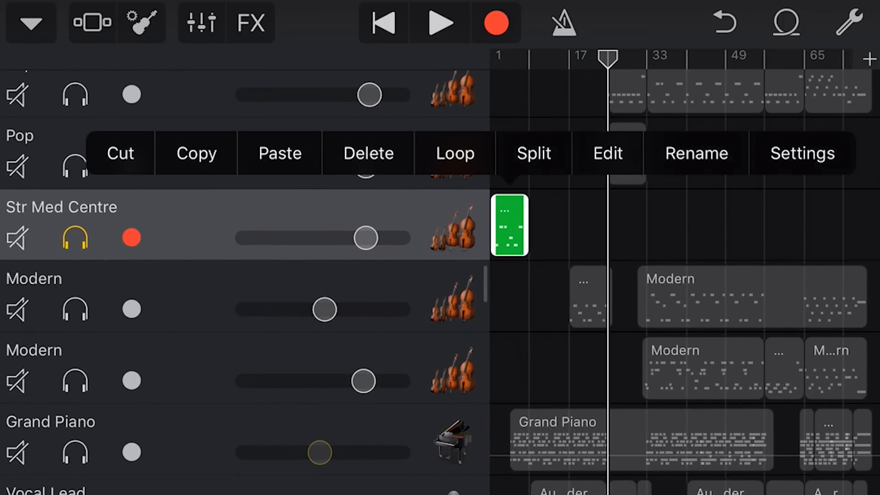
pyautogui.click(606, 153)
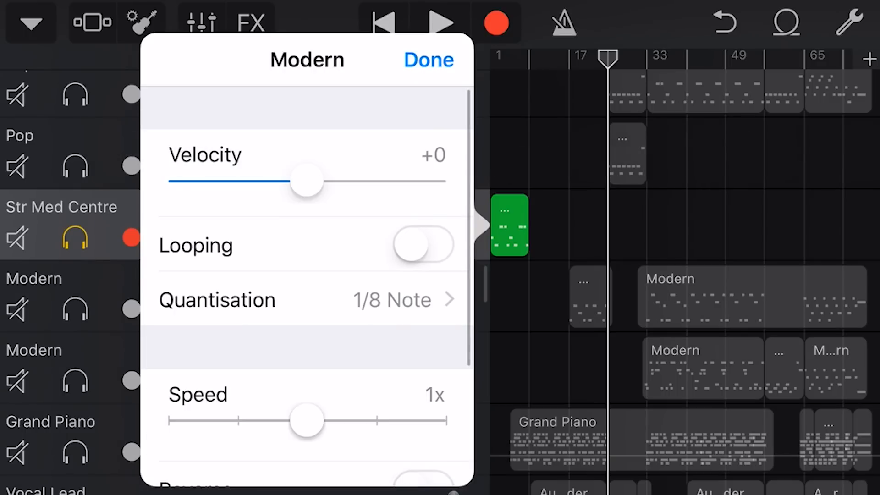
pyautogui.click(423, 245)
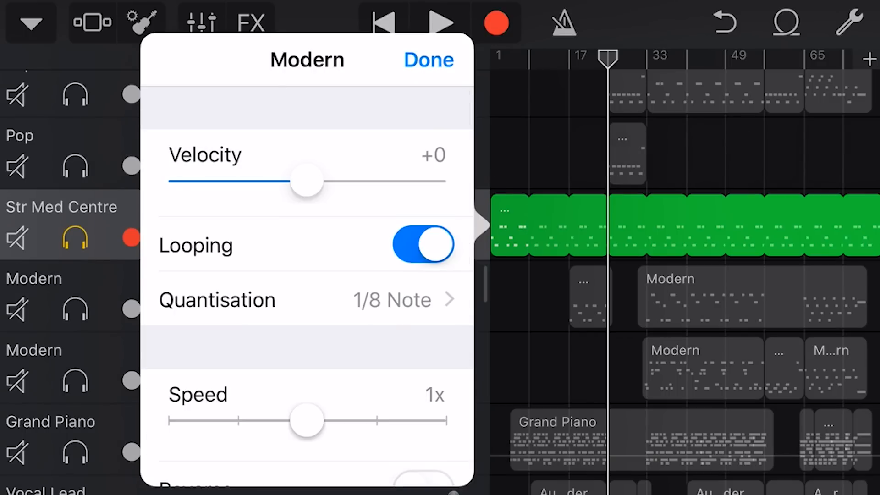
pyautogui.click(428, 59)
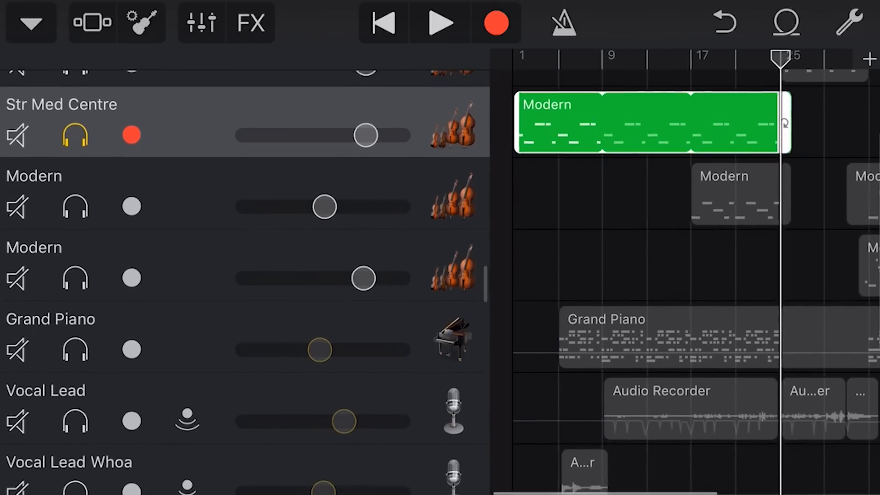
# Scroll through the piano roll to view the looped Modern region's note pattern
pyautogui.scroll(3)
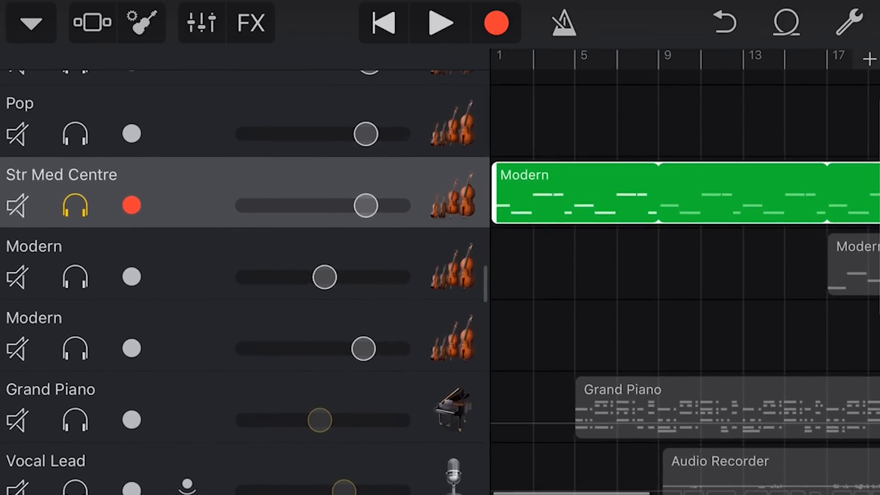
pyautogui.scroll(-3)
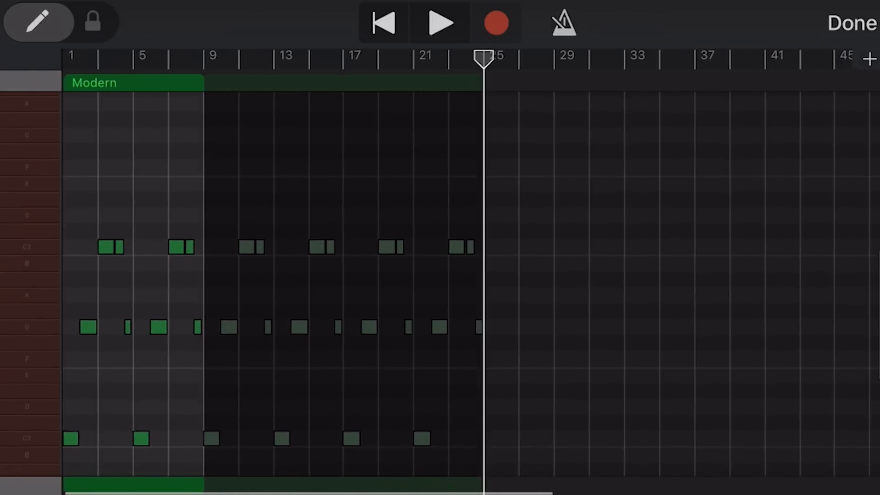
# Select a note in the Modern region, then return to the Tracks view
pyautogui.click(159, 359)
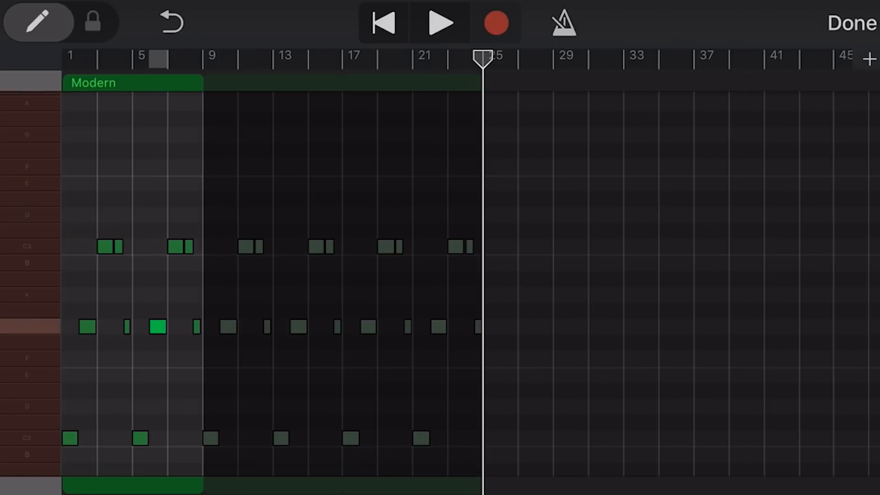
pyautogui.click(850, 23)
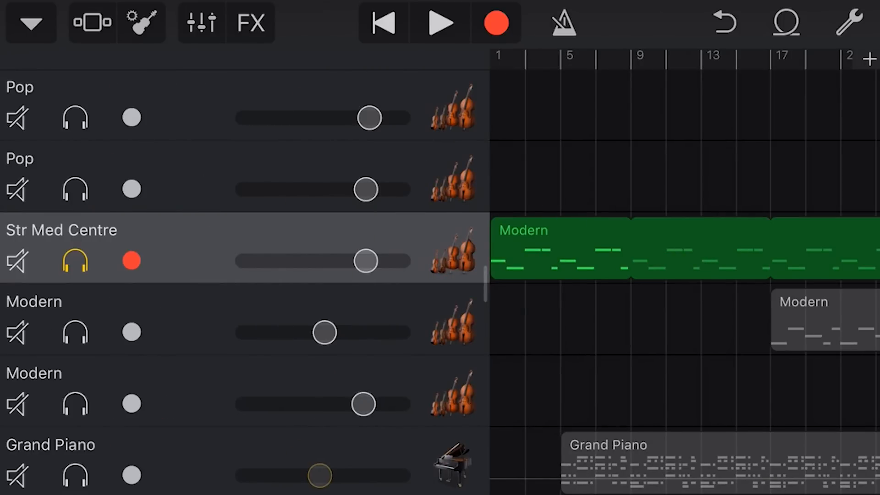
# Scroll to bar 25 and select the Vocal Lead Audio Recorder region starting just after it
pyautogui.scroll(-3)
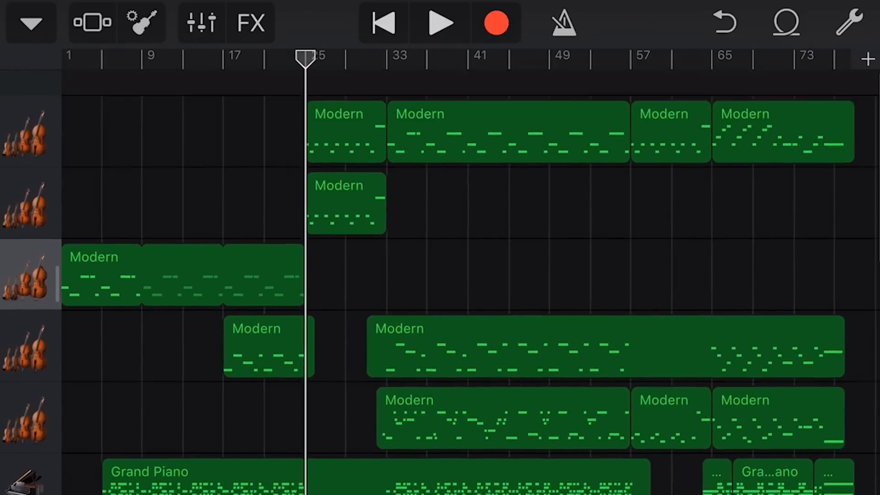
pyautogui.scroll(-3)
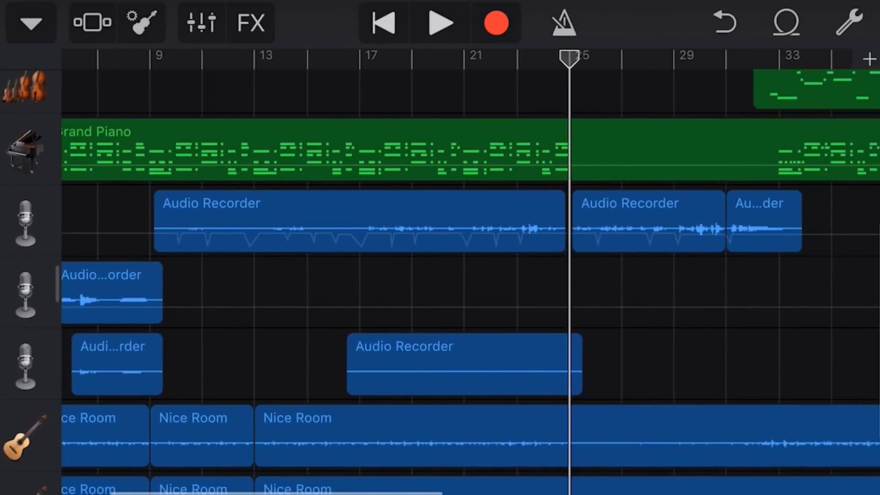
pyautogui.hscroll(3)
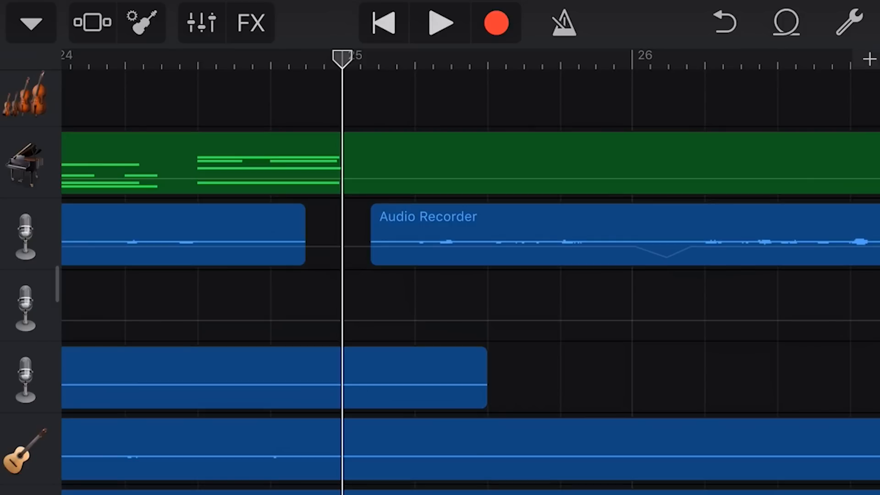
pyautogui.click(560, 235)
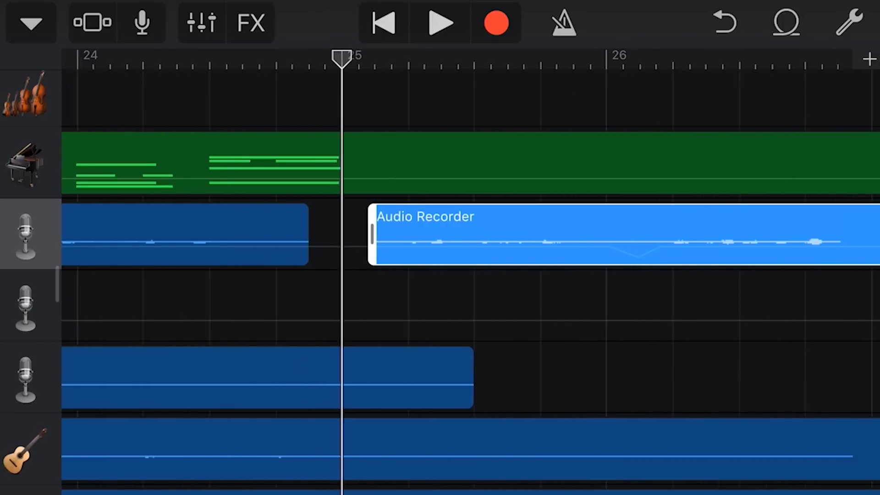
pyautogui.hscroll(-3)
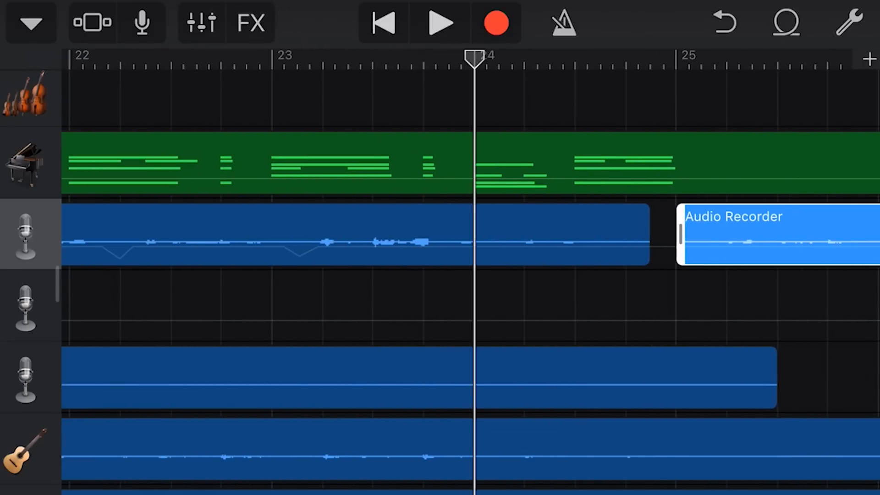
# Play back the vocal at bar 25, then scroll the timeline toward the bar-57 vocal region
pyautogui.click(441, 23)
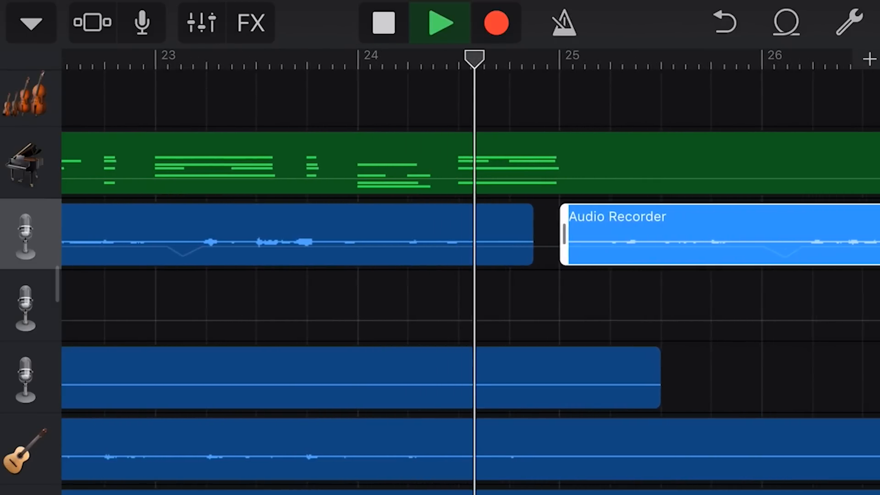
pyautogui.hscroll(3)
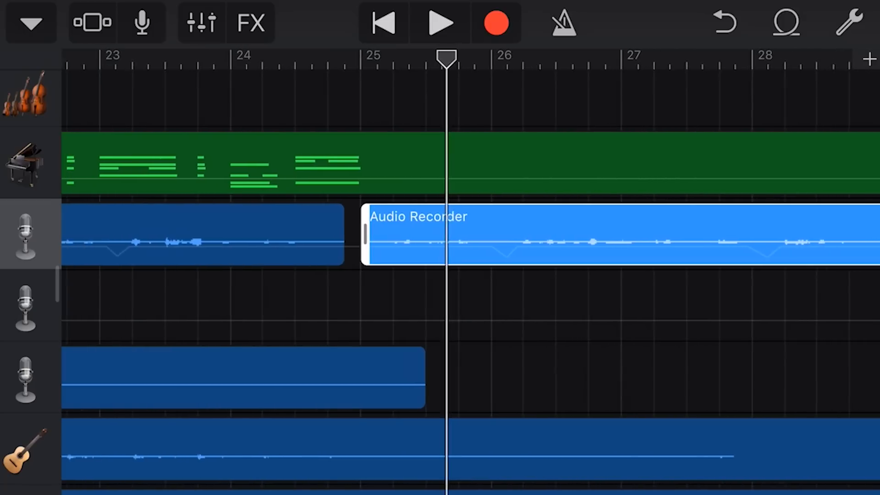
pyautogui.hscroll(3)
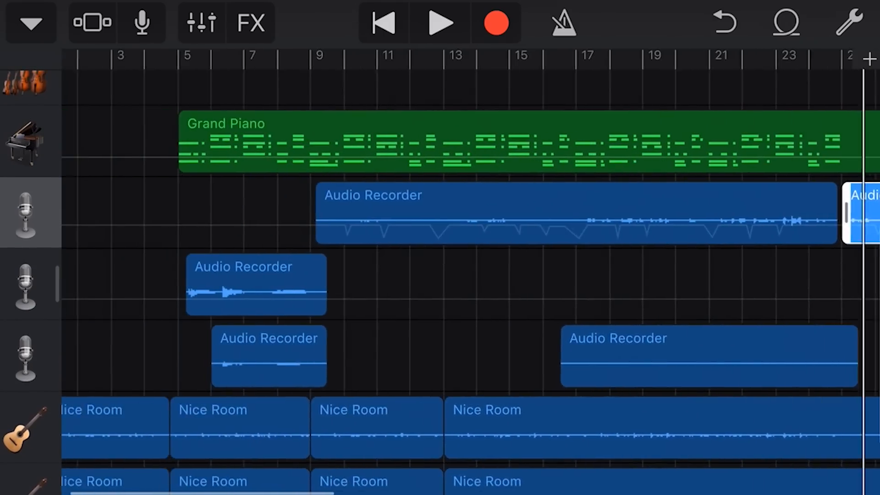
pyautogui.hscroll(3)
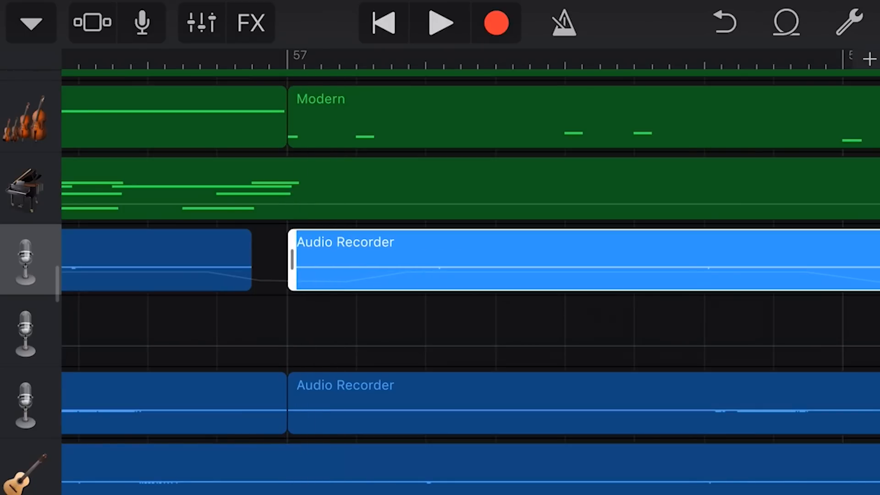
# Scroll the timeline back left to show bars 17–41
pyautogui.hscroll(-3)
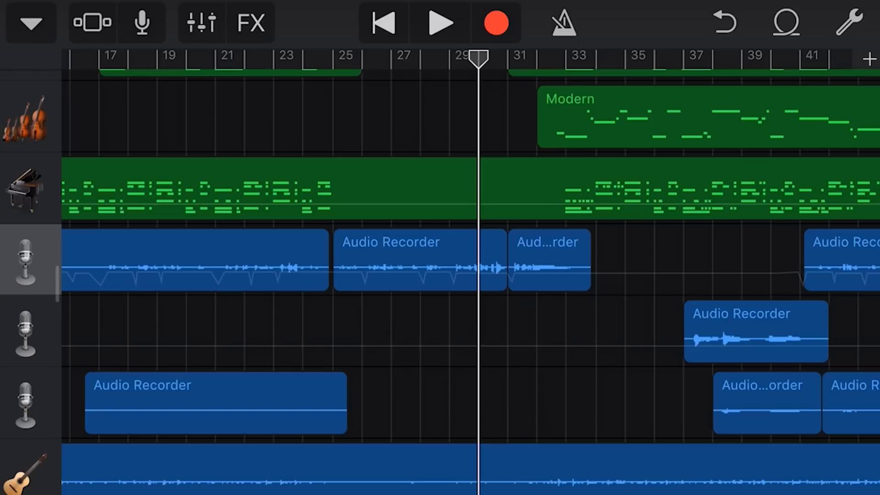
# Multi-select the two vocal regions between bars 25 and 33 and delete them
pyautogui.click(417, 260)
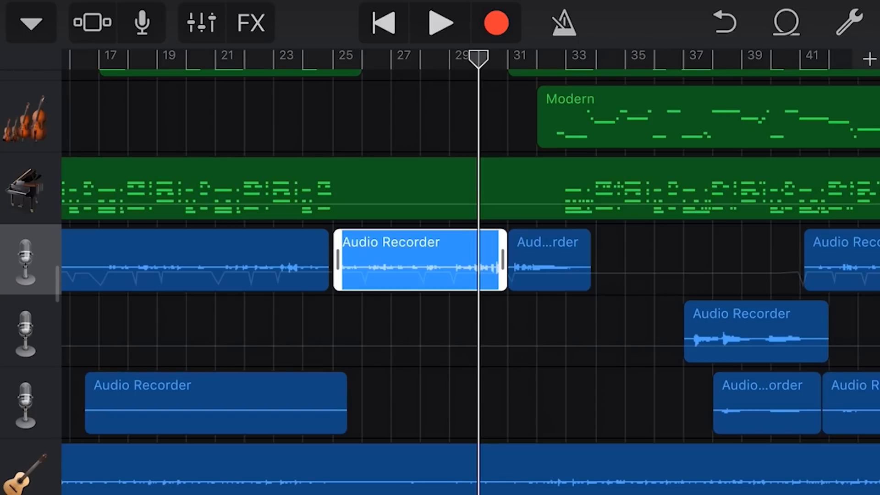
pyautogui.click(548, 259)
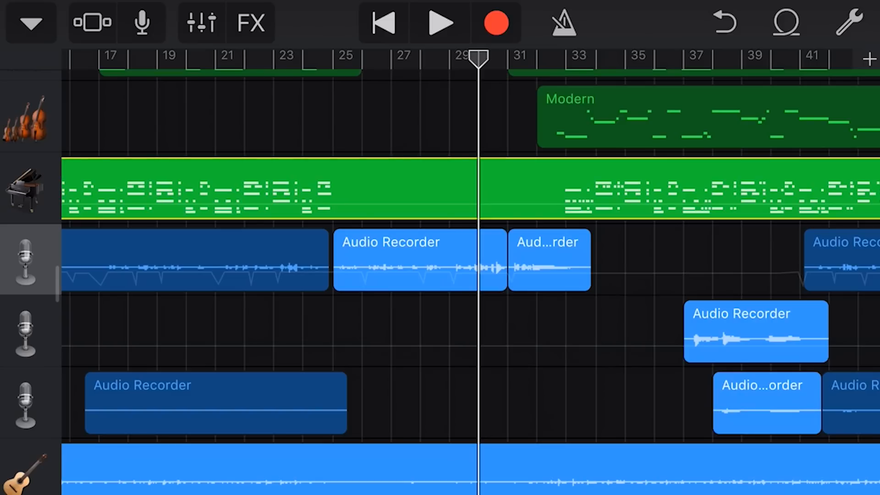
pyautogui.click(417, 260)
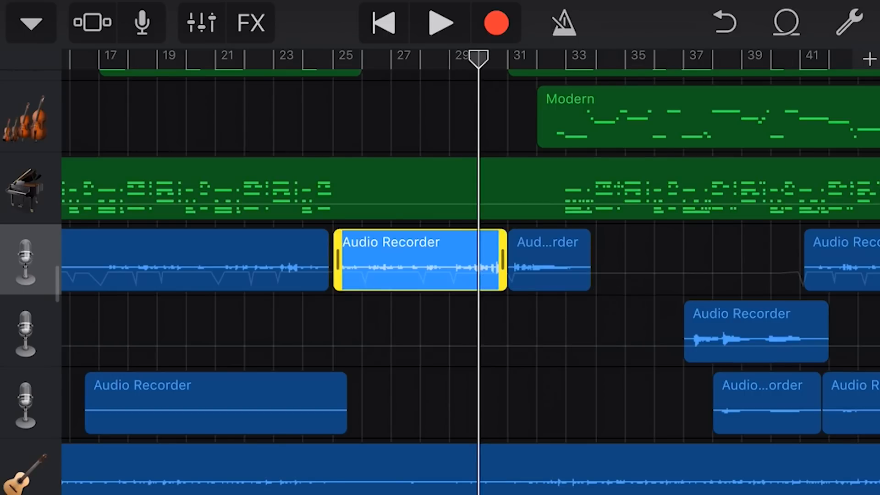
pyautogui.click(549, 260)
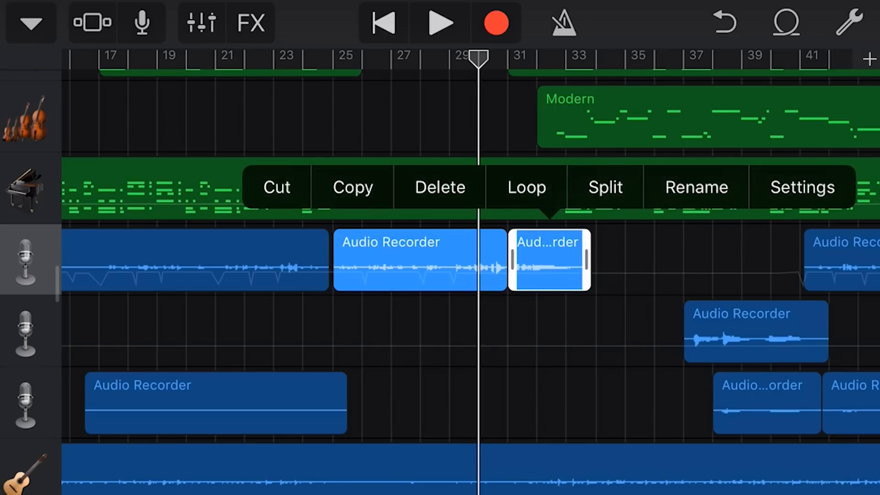
pyautogui.click(438, 187)
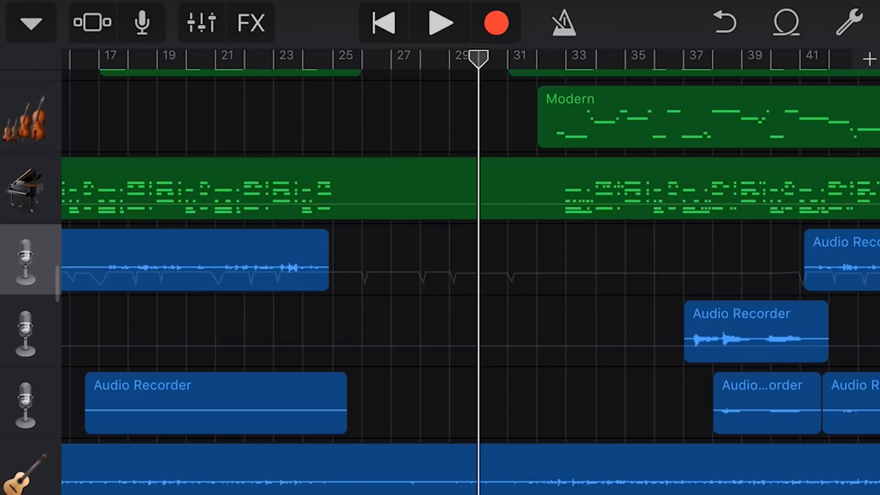
# Play back the pasted vocal filling bars 25–33 on the Vocal Lead track
pyautogui.hscroll(3)
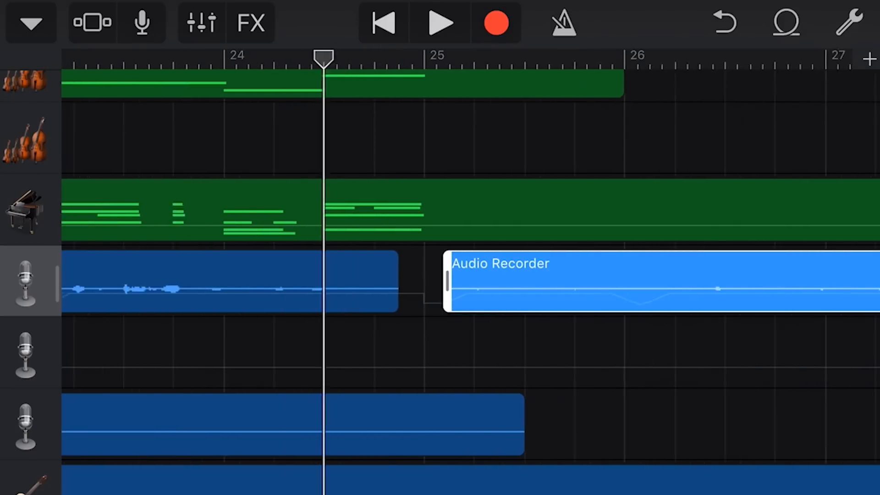
pyautogui.click(443, 23)
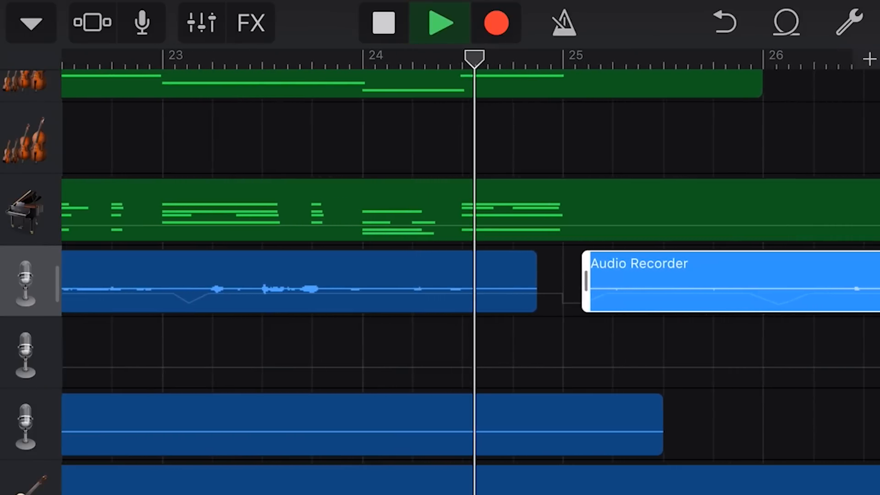
pyautogui.hscroll(3)
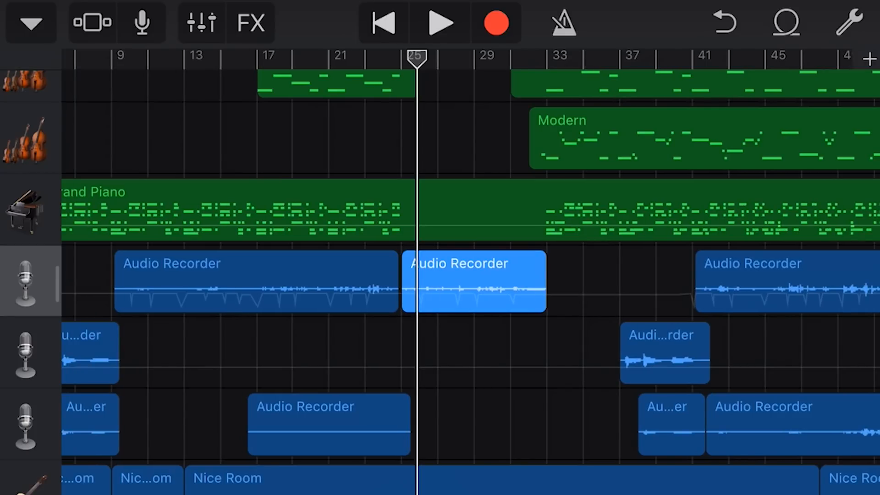
# Tap the top vocal track and scroll right to the Audio Recorder region at bar 42
pyautogui.click(512, 280)
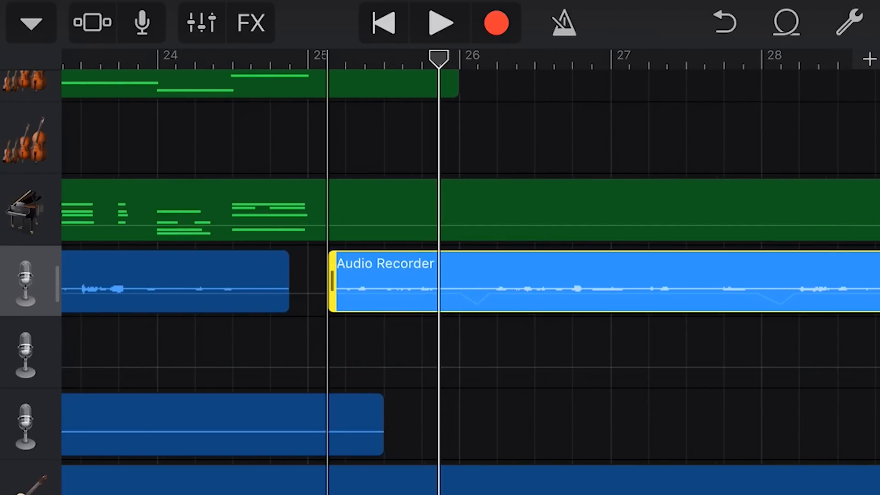
pyautogui.hscroll(3)
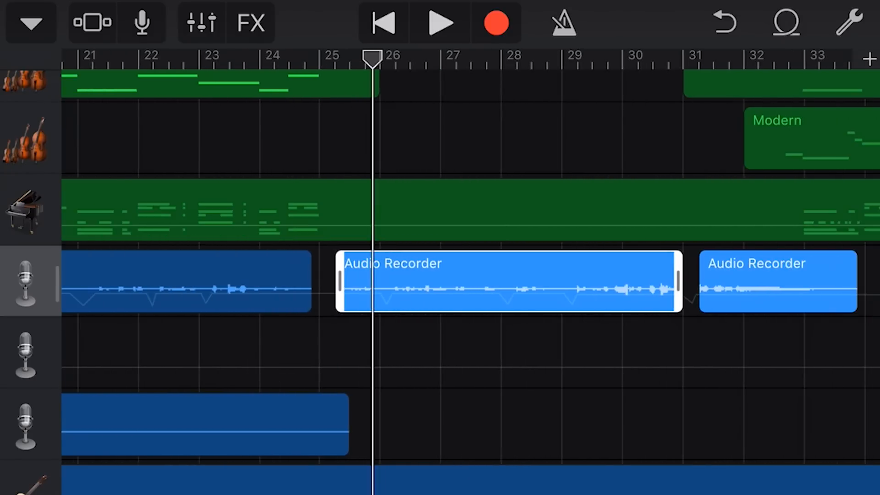
pyautogui.hscroll(3)
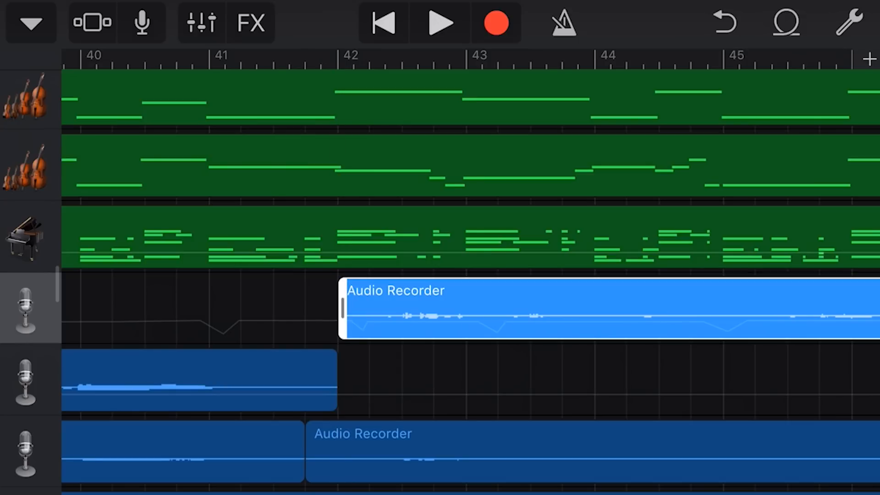
# Play the vocals from bar 41, then scroll back left to bars 24–34
pyautogui.click(223, 56)
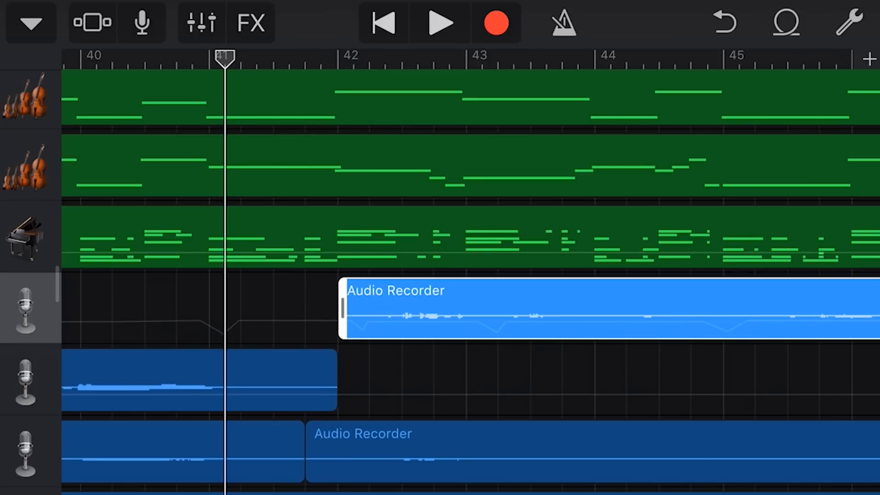
pyautogui.click(439, 22)
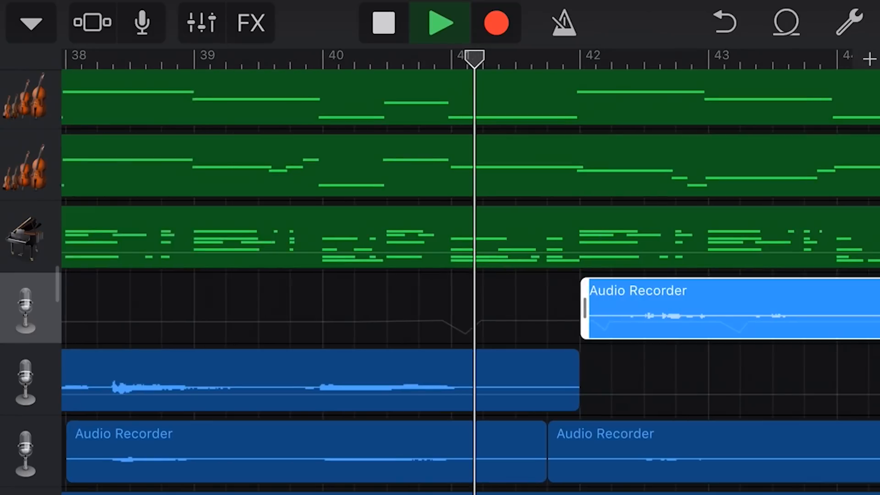
pyautogui.hscroll(3)
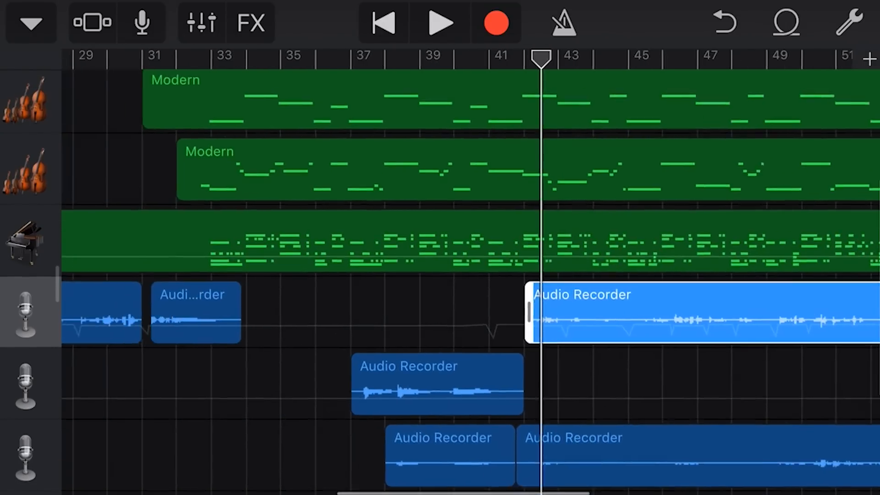
pyautogui.hscroll(-3)
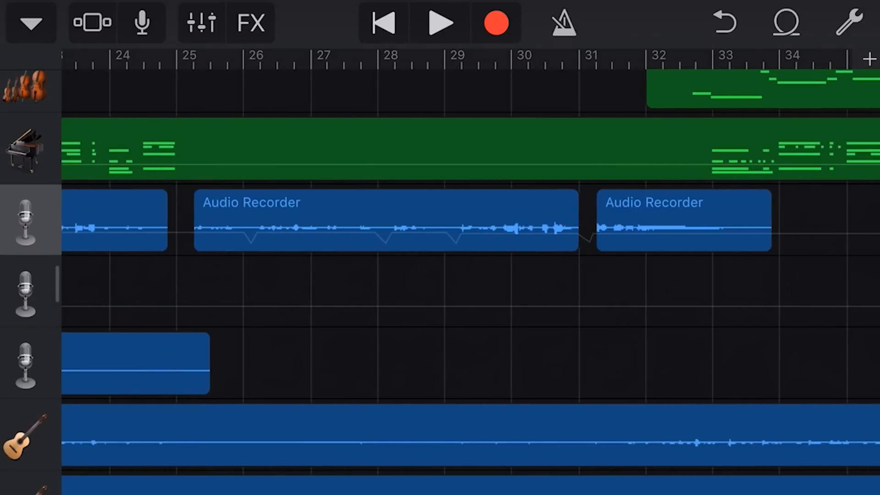
# Select the short vocal region at bar 31, then scroll on to bar 57
pyautogui.click(682, 220)
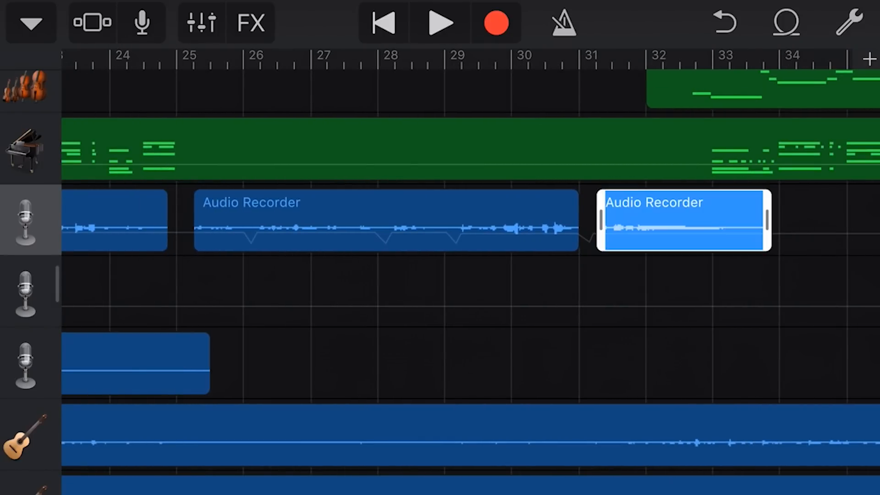
pyautogui.hscroll(3)
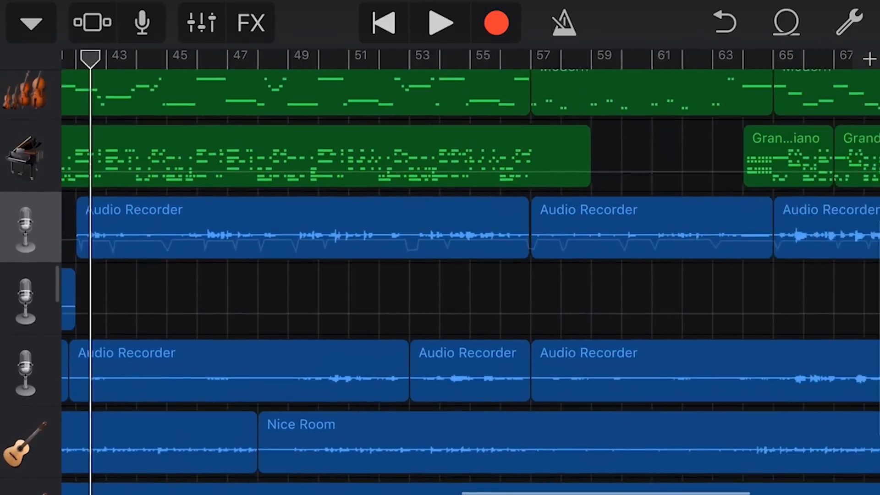
pyautogui.hscroll(3)
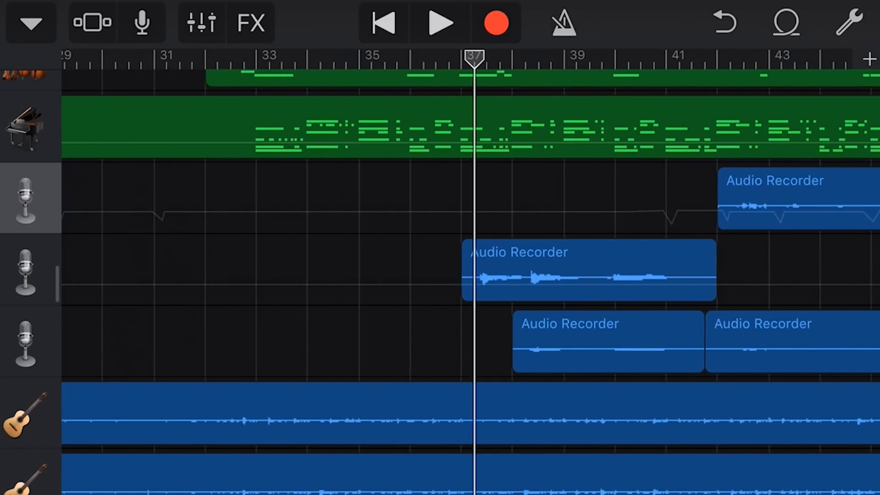
pyautogui.hscroll(3)
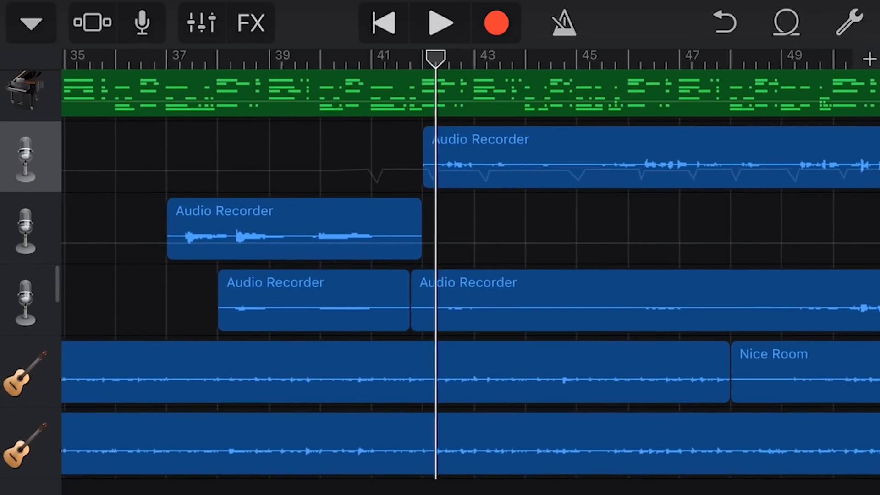
pyautogui.click(440, 22)
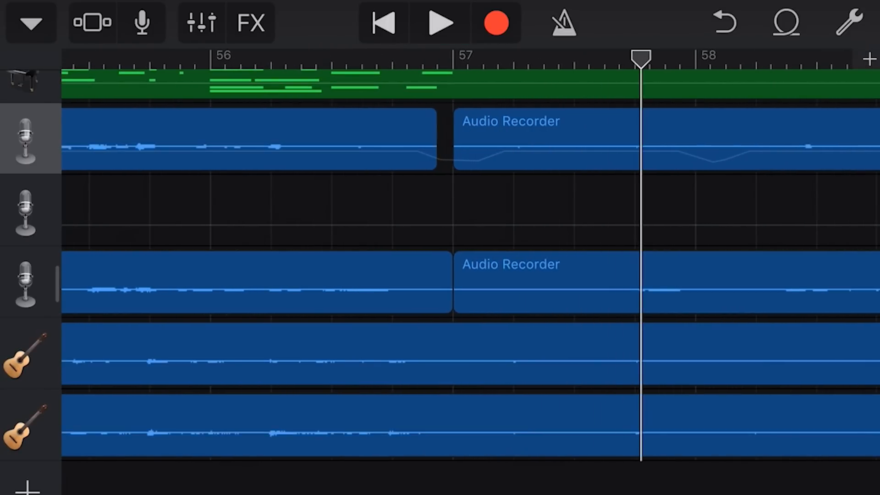
# Copy the bar-57 vocal region, paste it at bar 25 on the top vocal track, and play
pyautogui.hscroll(-3)
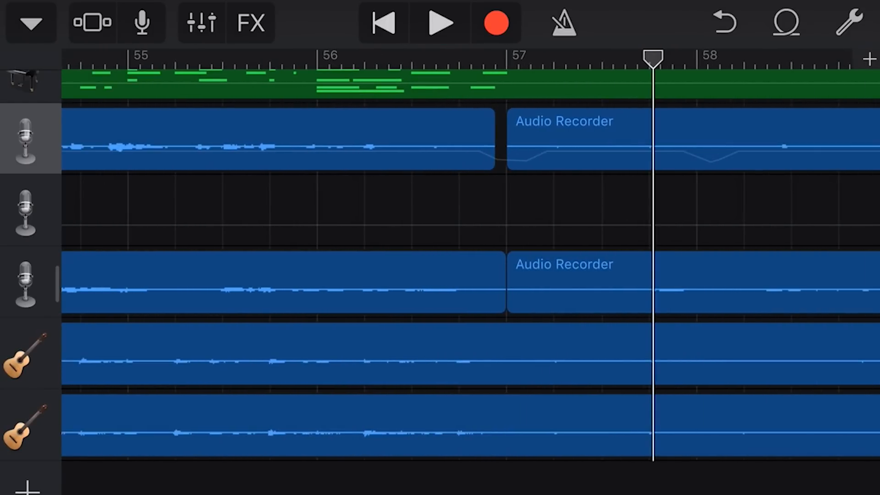
pyautogui.click(617, 139)
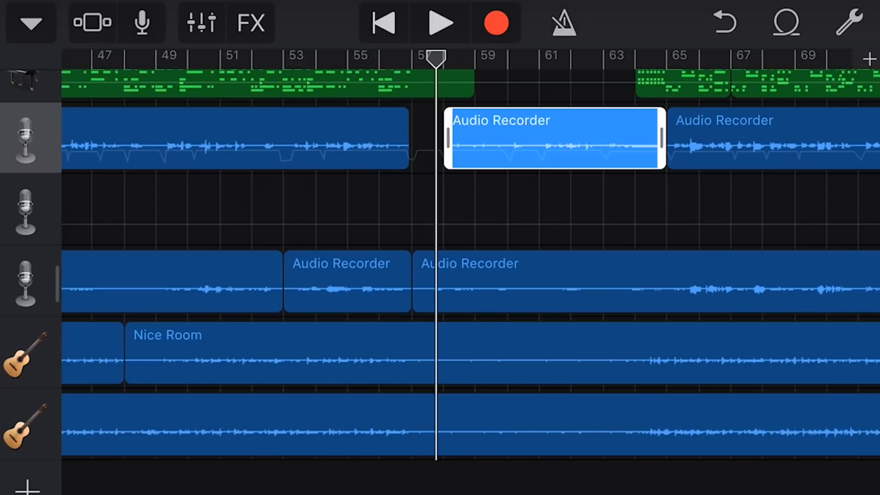
pyautogui.click(553, 138)
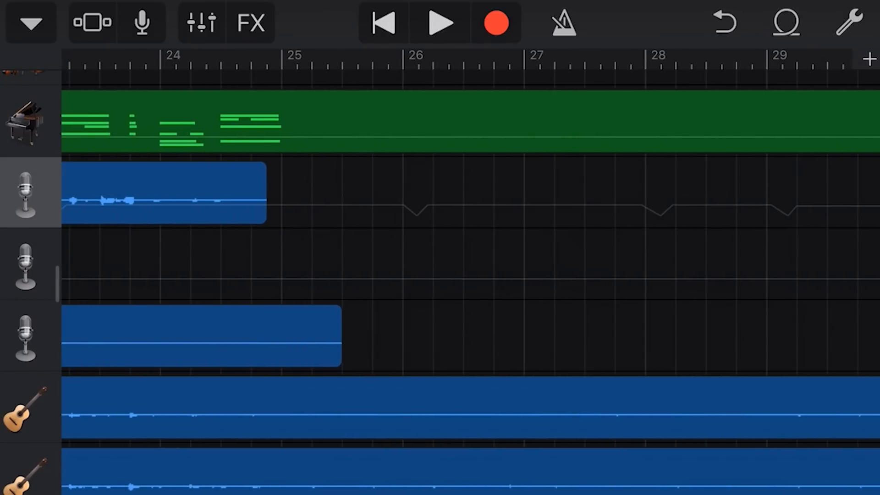
pyautogui.click(401, 59)
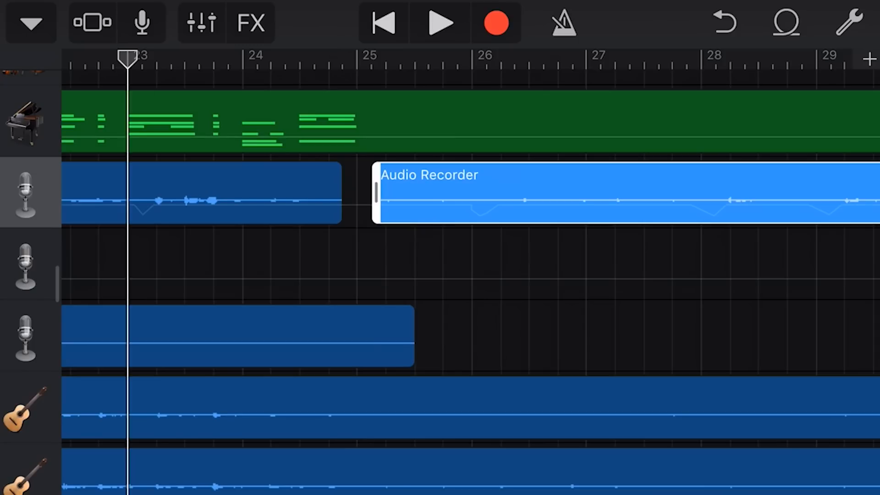
pyautogui.click(440, 22)
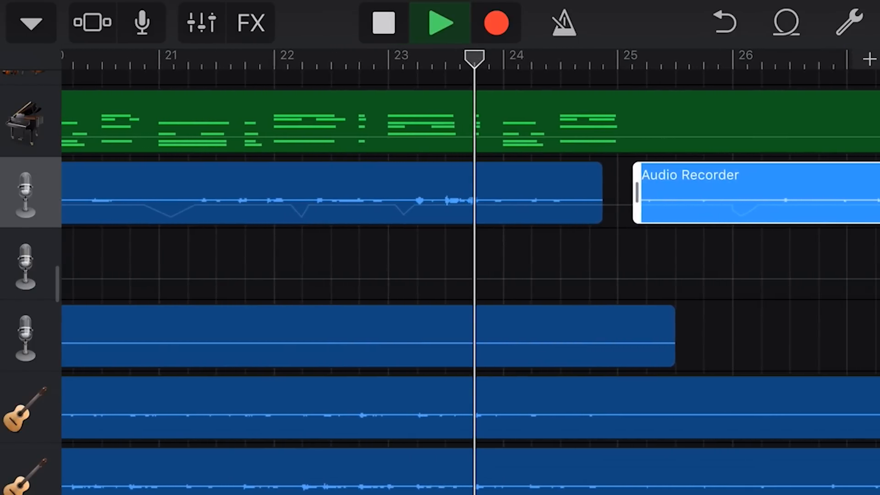
# Follow the pasted vocal past bar 25, then stop playback
pyautogui.hscroll(3)
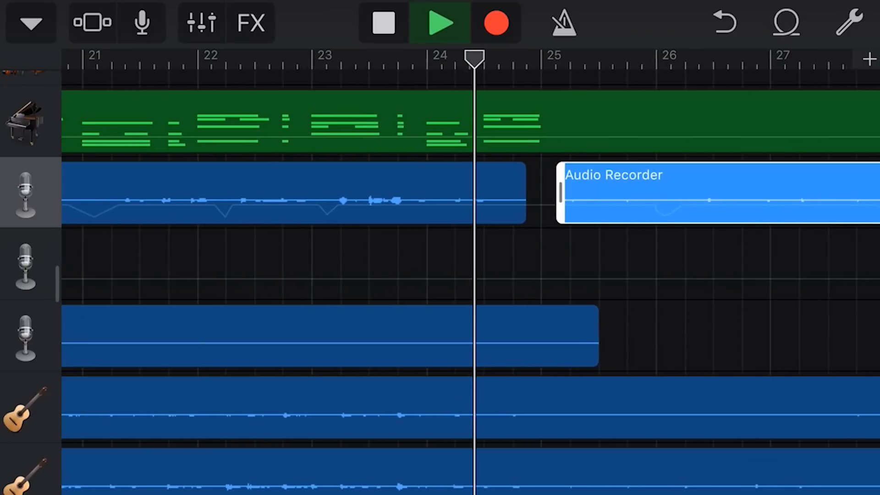
pyautogui.hscroll(3)
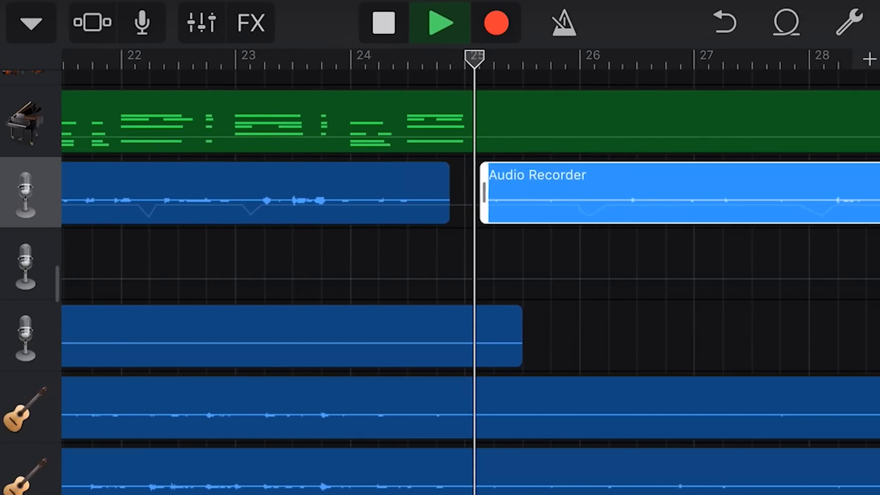
pyautogui.click(383, 23)
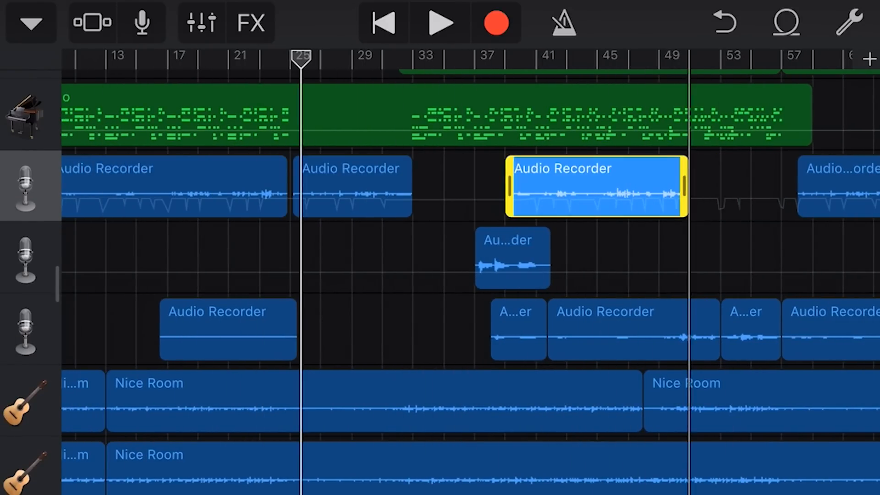
pyautogui.hscroll(3)
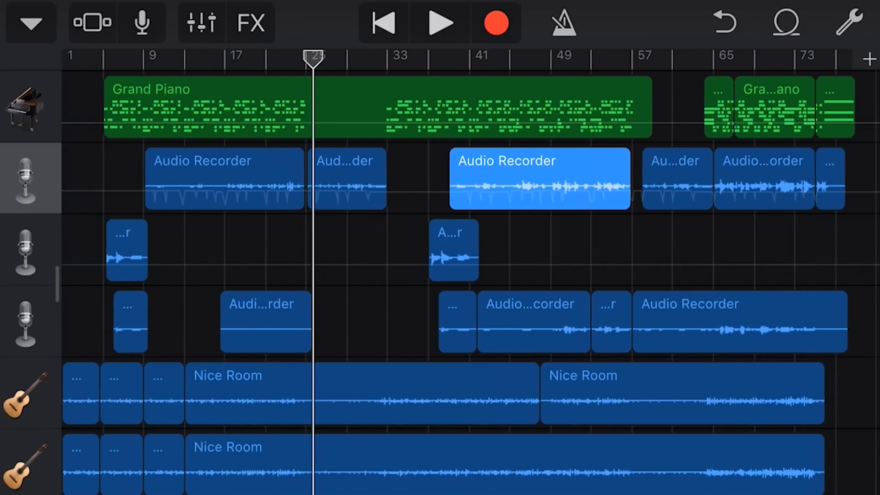
pyautogui.scroll(-3)
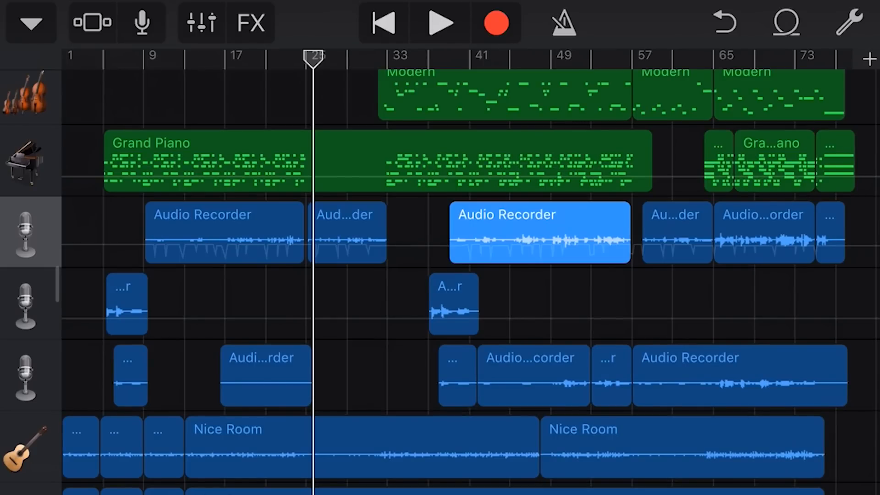
pyautogui.scroll(-3)
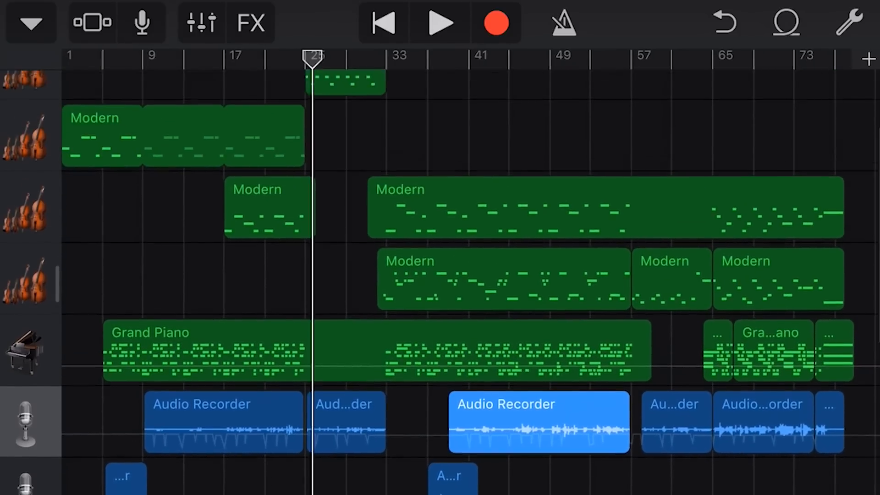